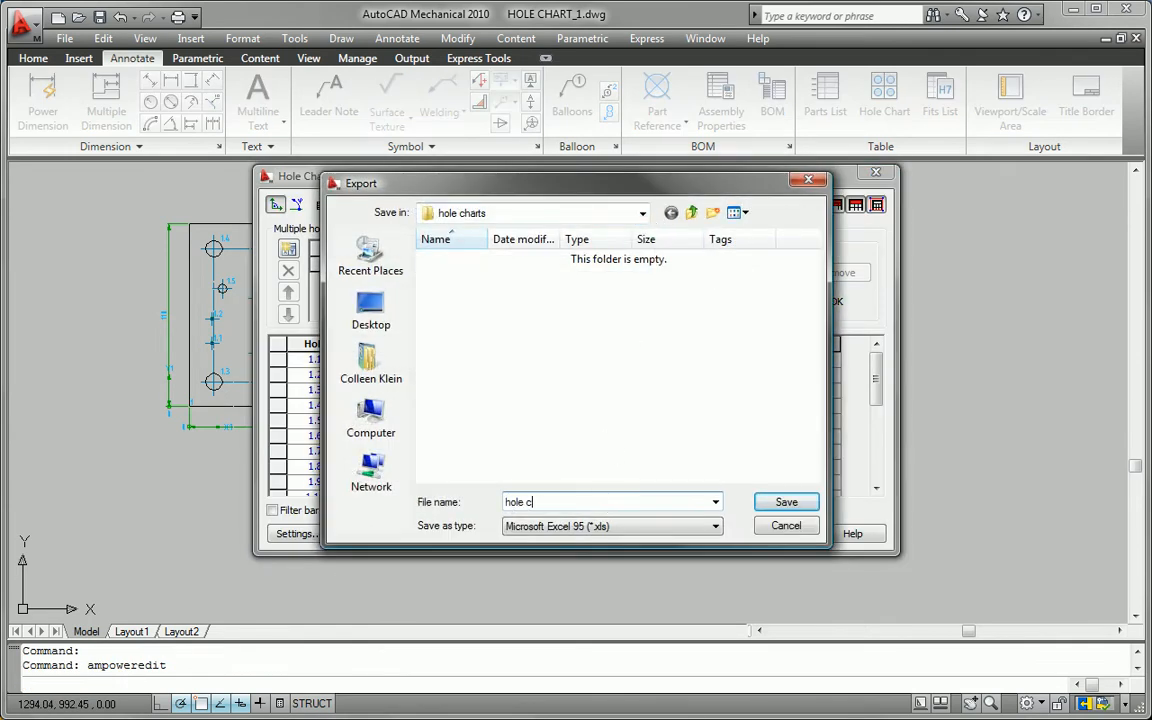
# Save the plate's hole chart as an Excel 95 file in the hole charts folder
pyautogui.click(786, 501)
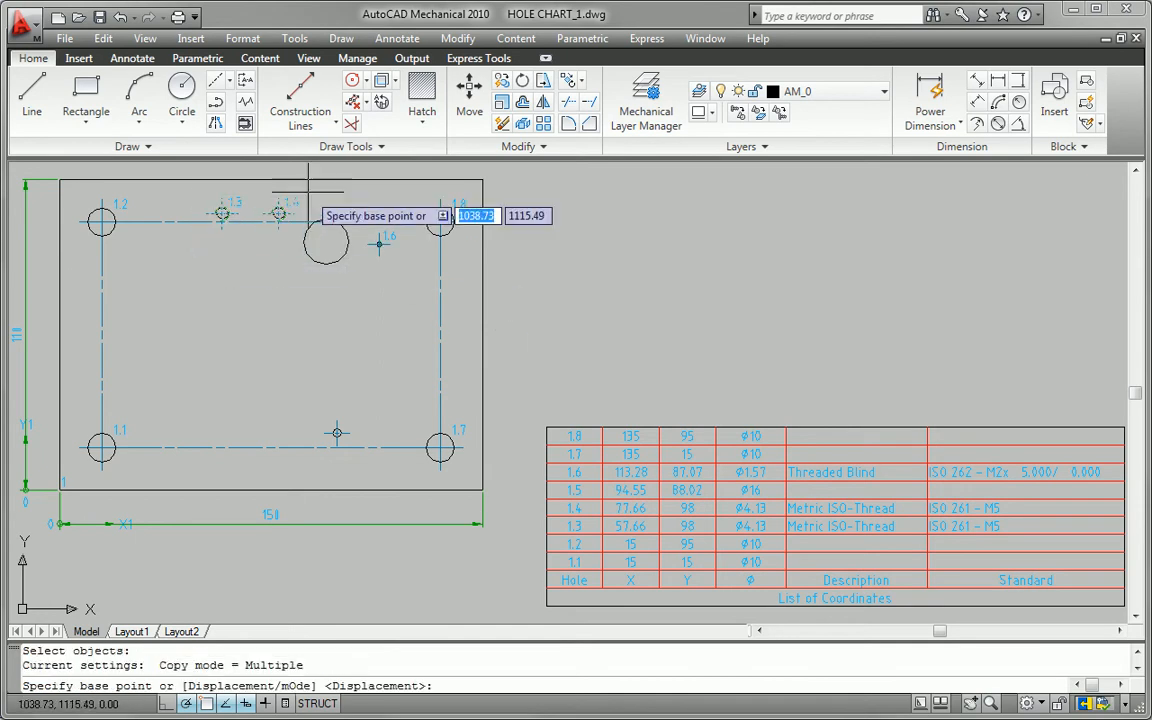
# Pick the base point and place copies of the selected holes on the plate
pyautogui.click(325, 240)
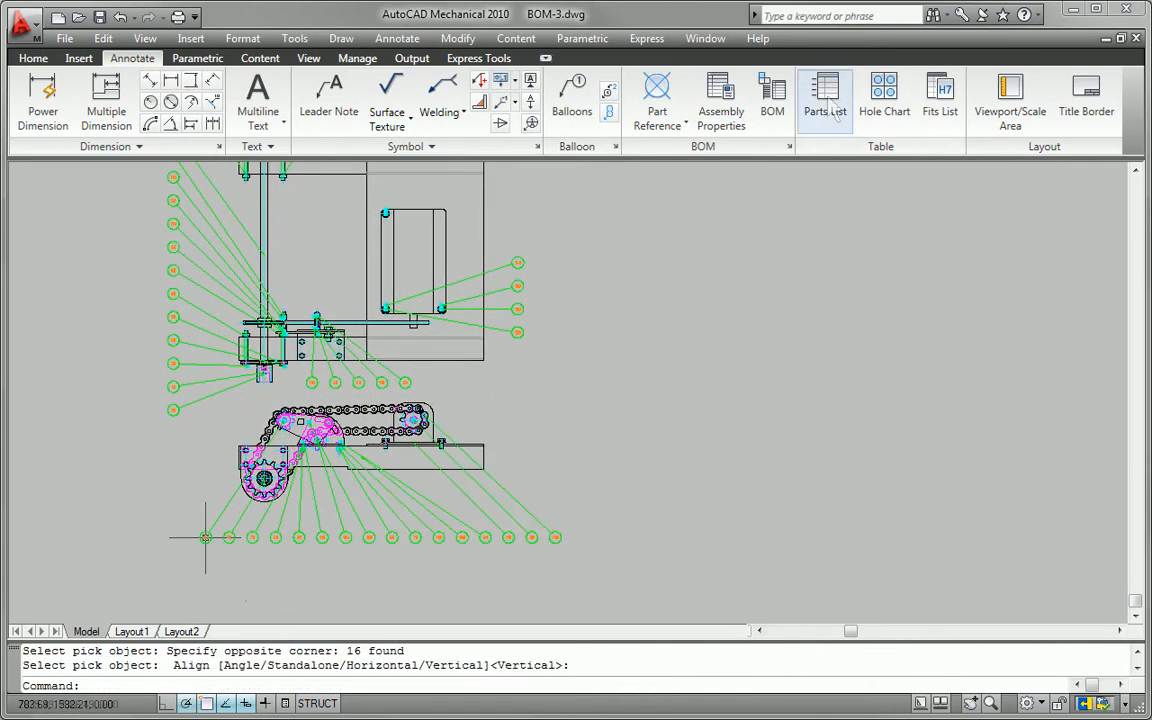
# Insert a parts list filtered to standard parts beside the ballooned assembly
pyautogui.click(824, 100)
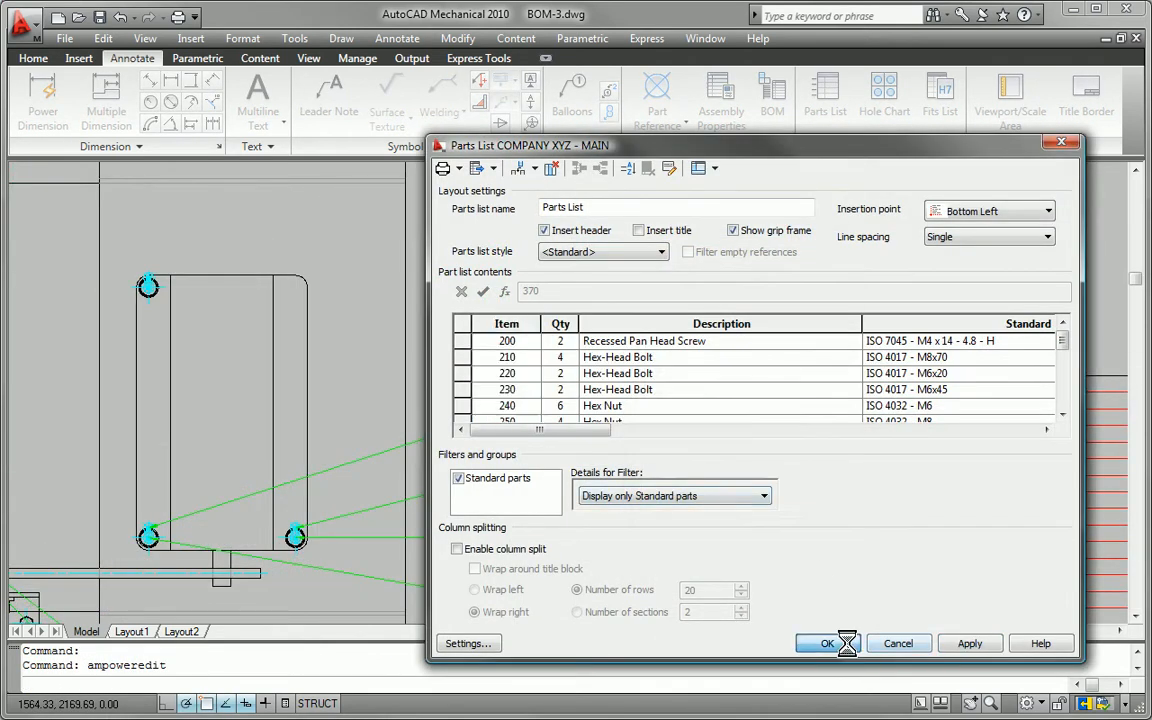
pyautogui.click(827, 643)
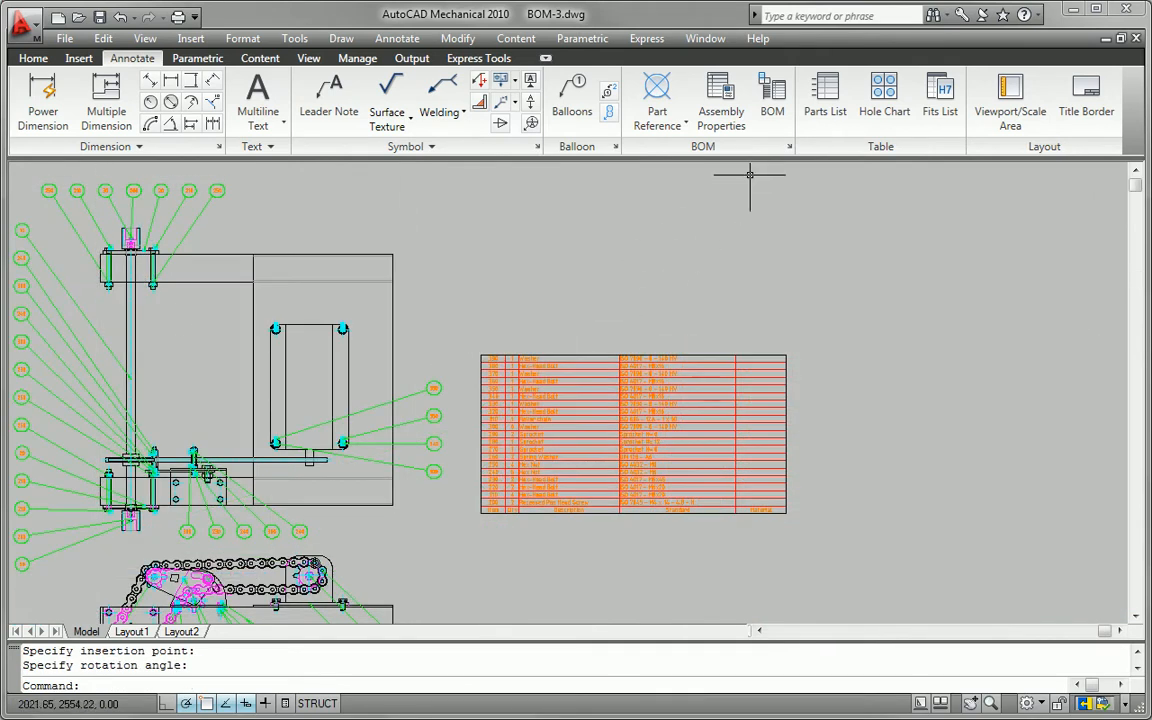
# Insert a second parts list with an added non-standard-parts filter, right of the first
pyautogui.click(824, 95)
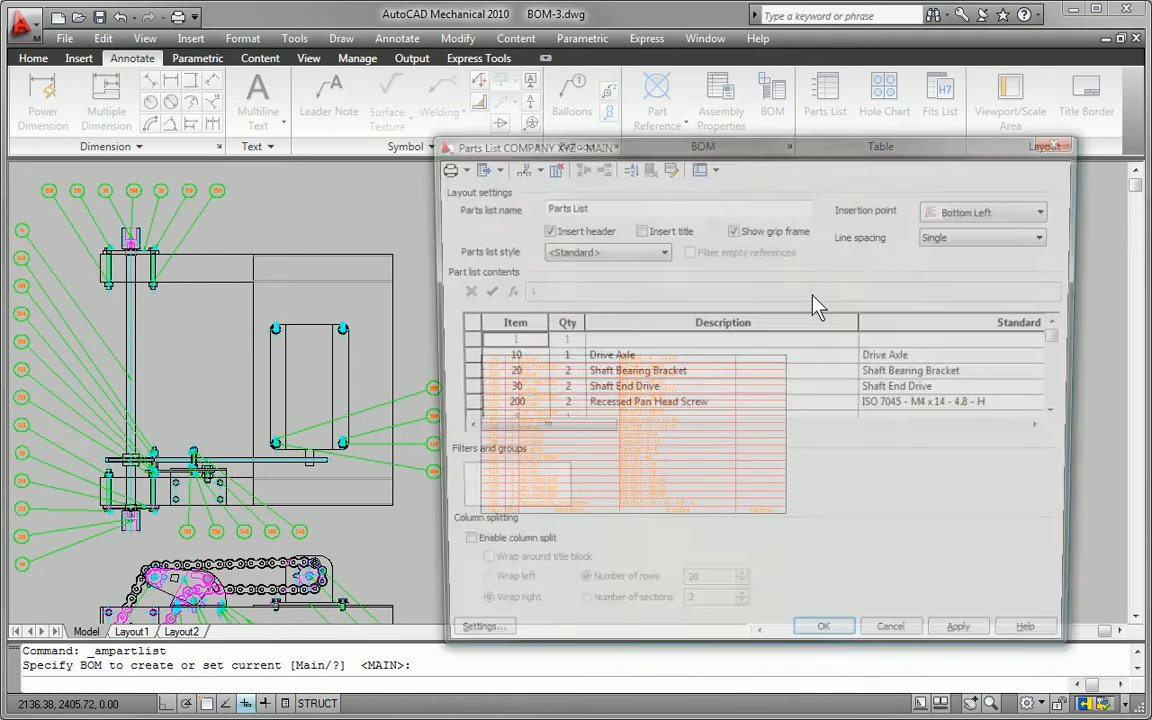
pyautogui.rightClick(500, 490)
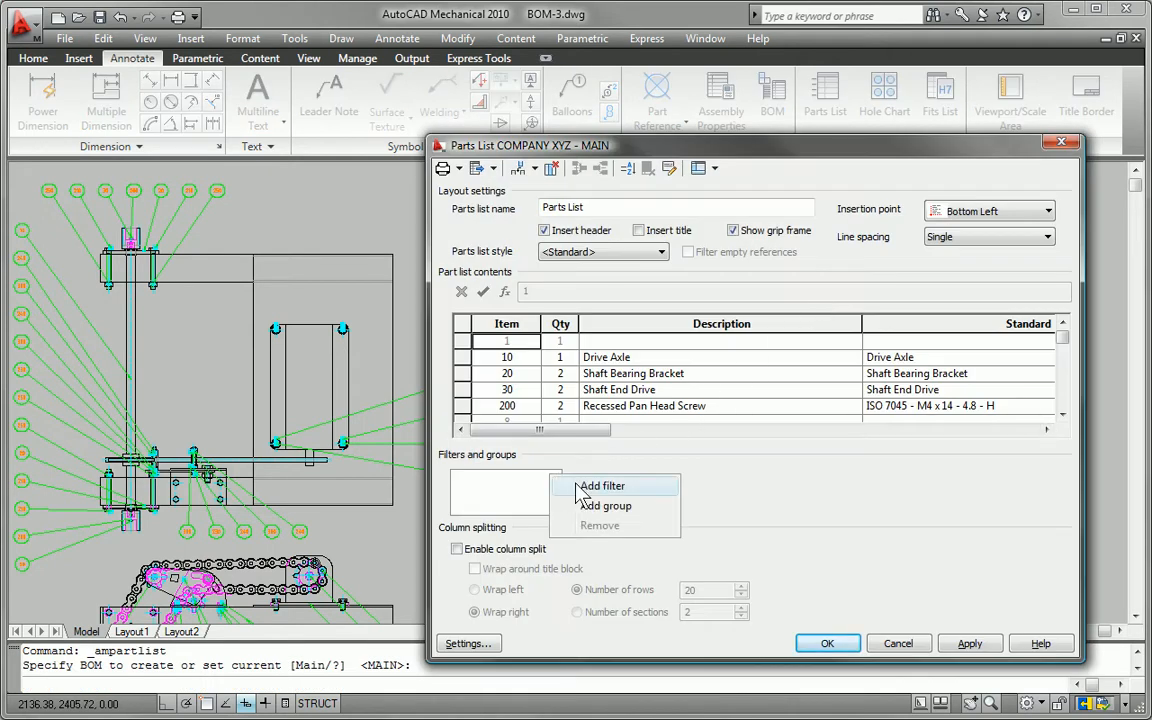
pyautogui.click(602, 486)
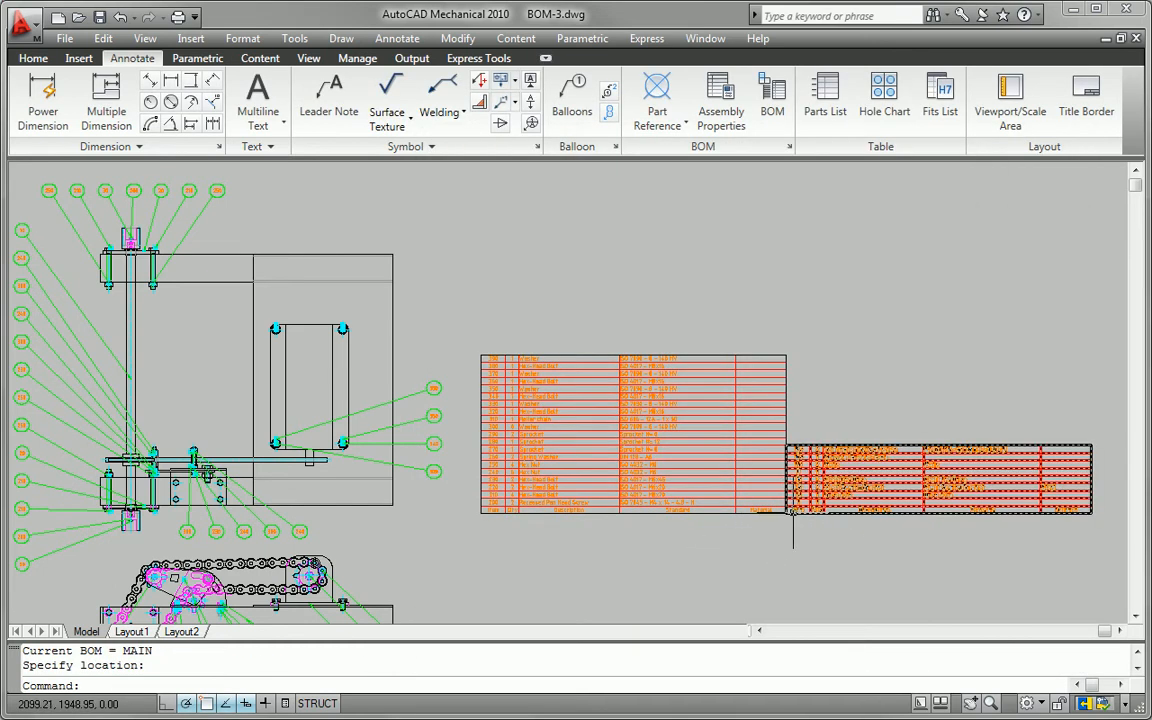
pyautogui.click(771, 95)
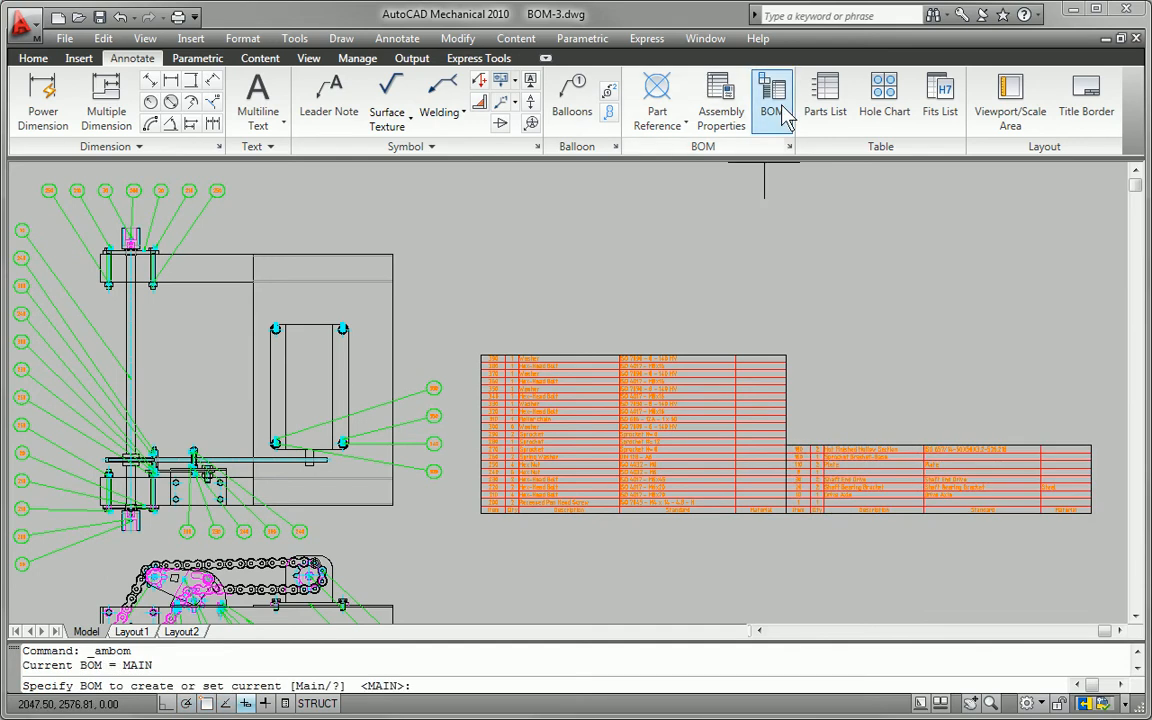
# Fill the BOM Material column with steel and save the report as bom_list.xls
pyautogui.click(771, 95)
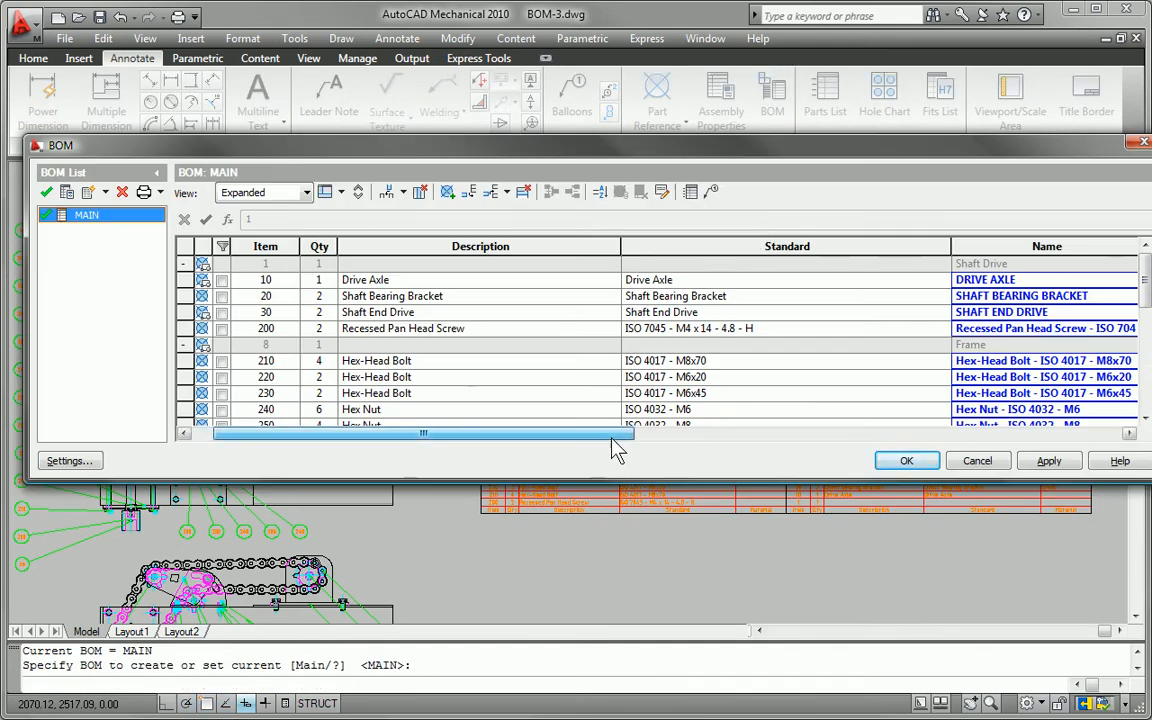
pyautogui.rightClick(785, 246)
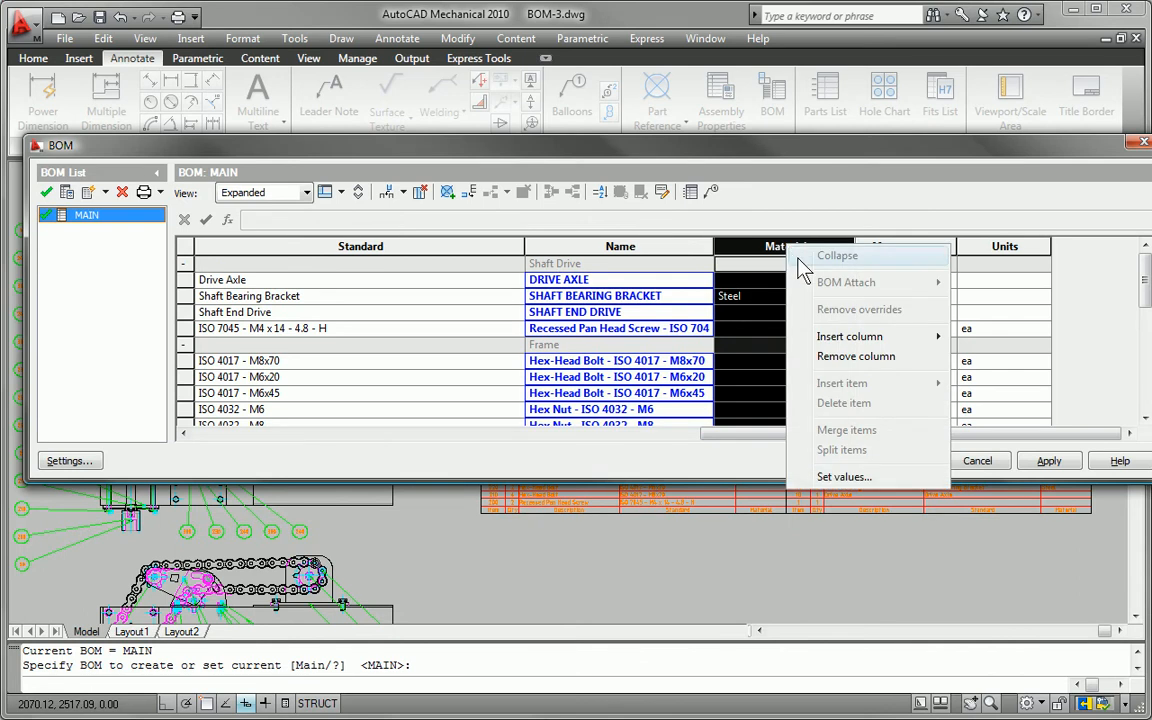
pyautogui.click(844, 476)
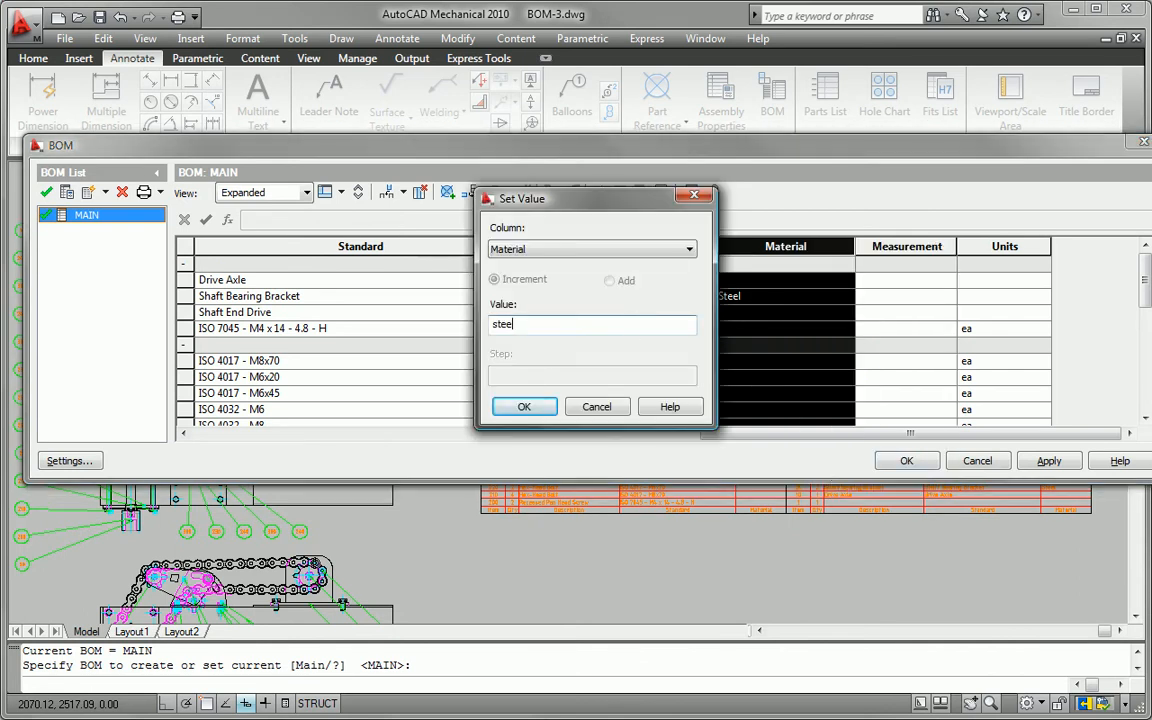
pyautogui.click(524, 406)
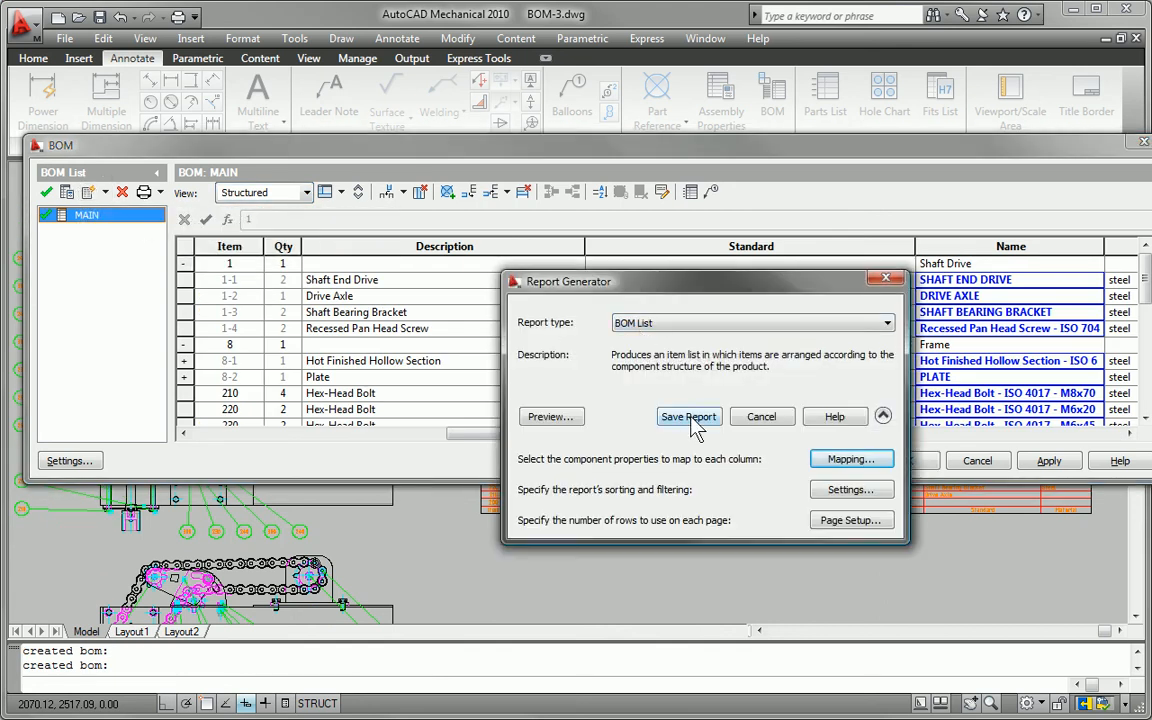
pyautogui.click(688, 416)
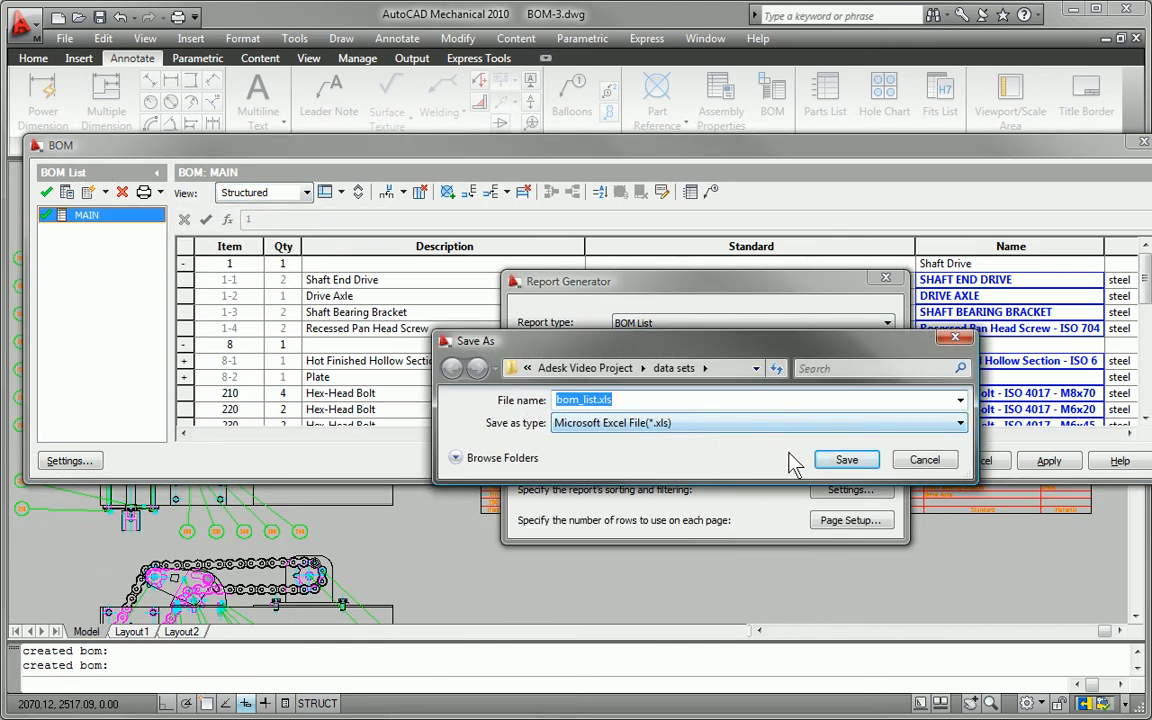
pyautogui.click(846, 459)
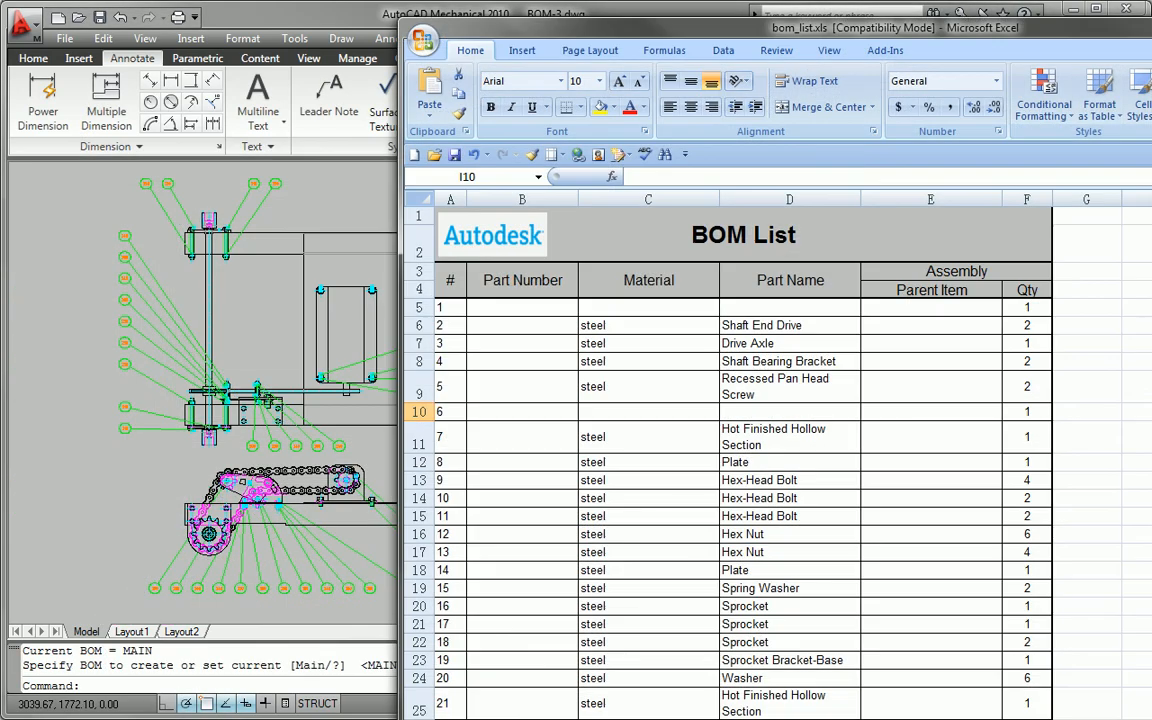